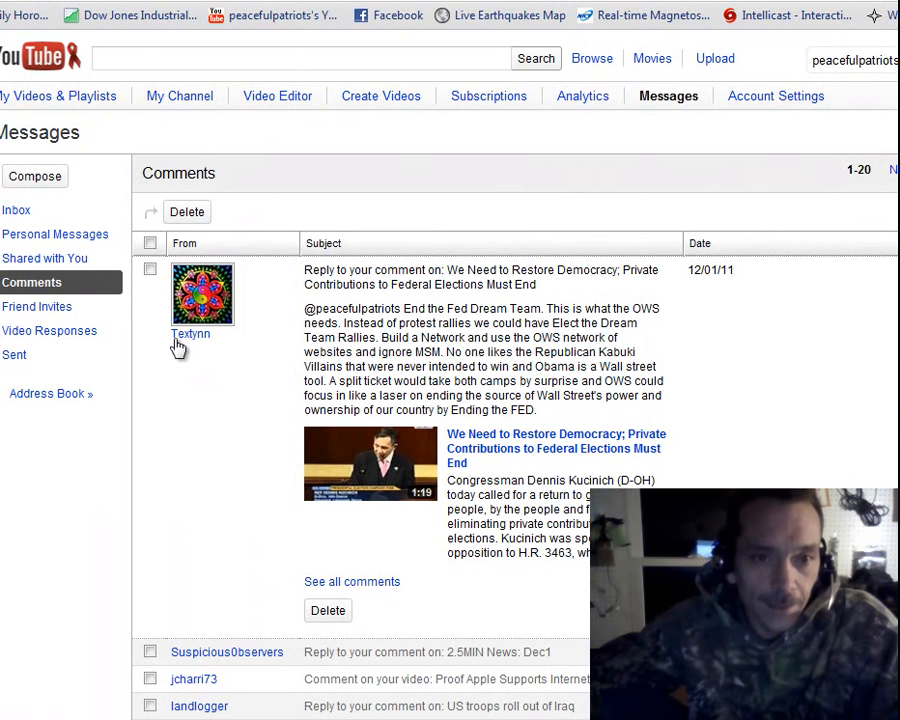
- Scroll the homepage All activity feed down to the uploads, the favorited NASA video and another recommended row
{"action": "left_click", "coordinate": [850, 60]}
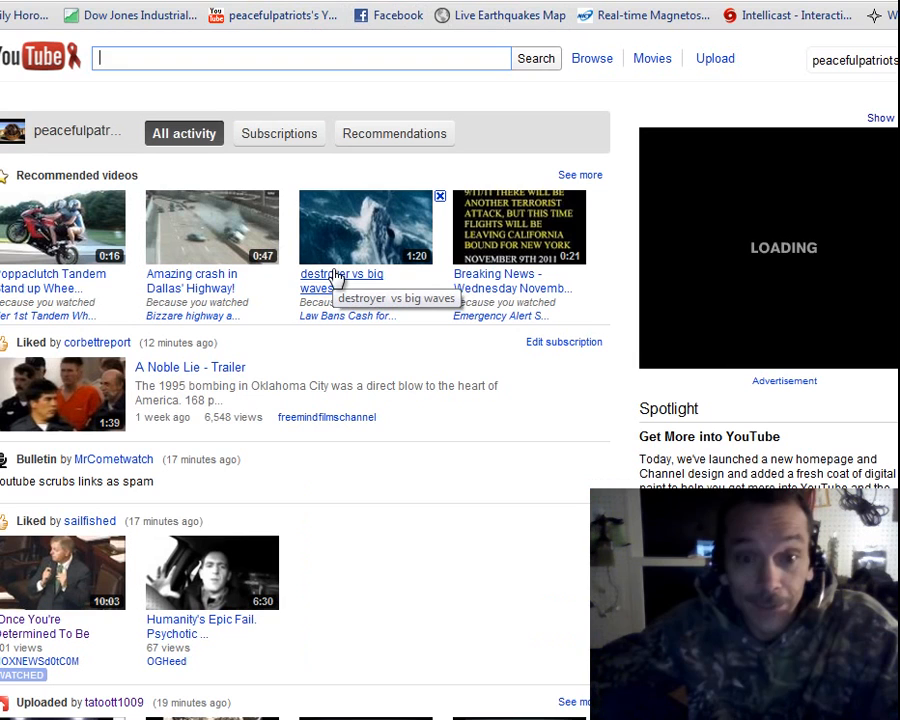
{"action": "mouse_move", "coordinate": [325, 403]}
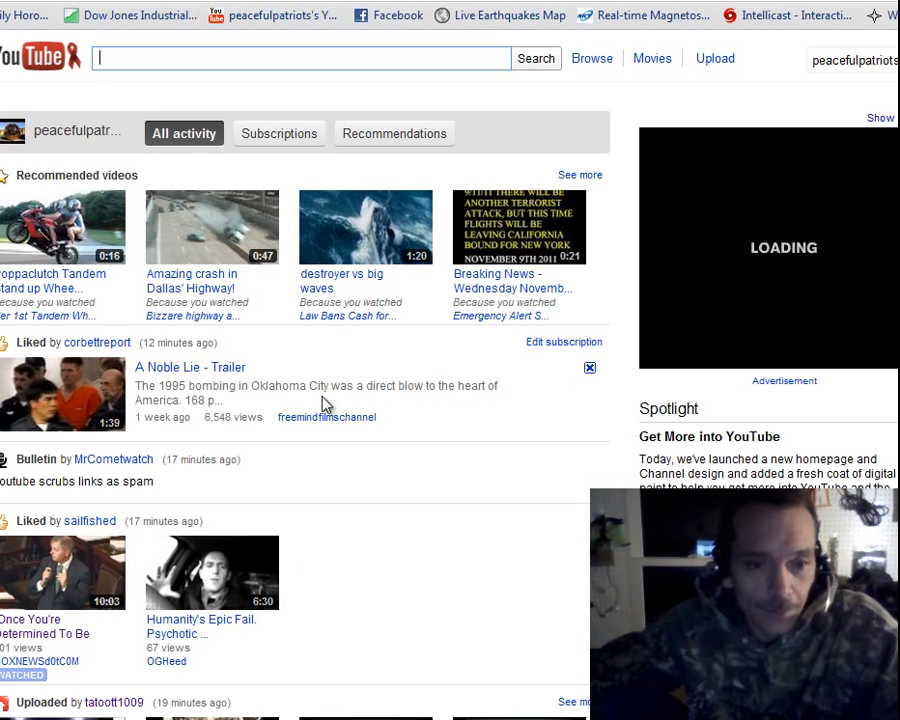
{"action": "scroll", "scroll_direction": "down", "scroll_amount": 3}
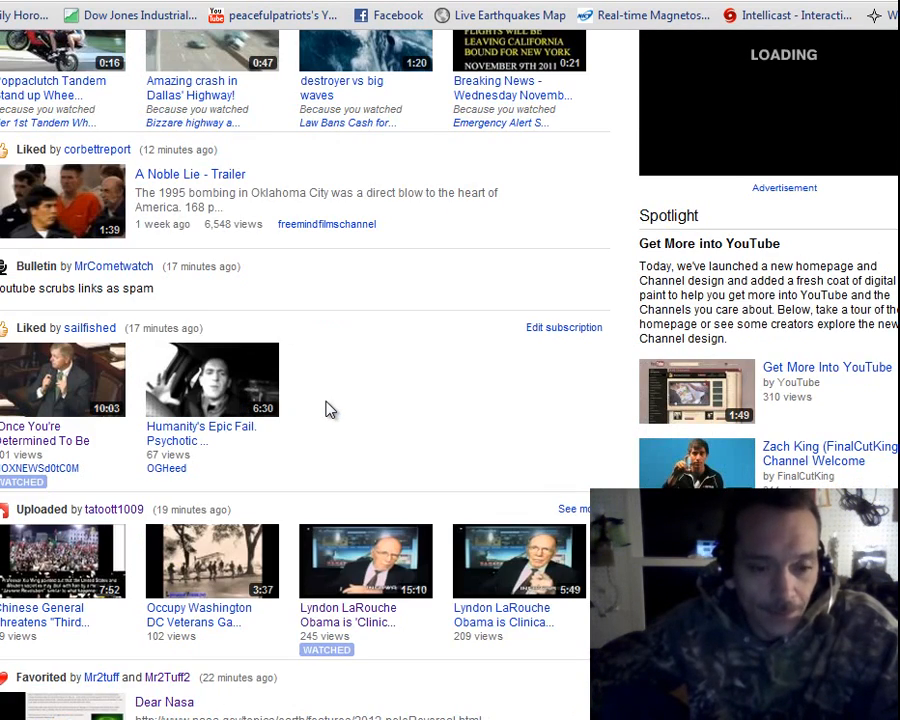
{"action": "scroll", "scroll_direction": "down", "scroll_amount": 3}
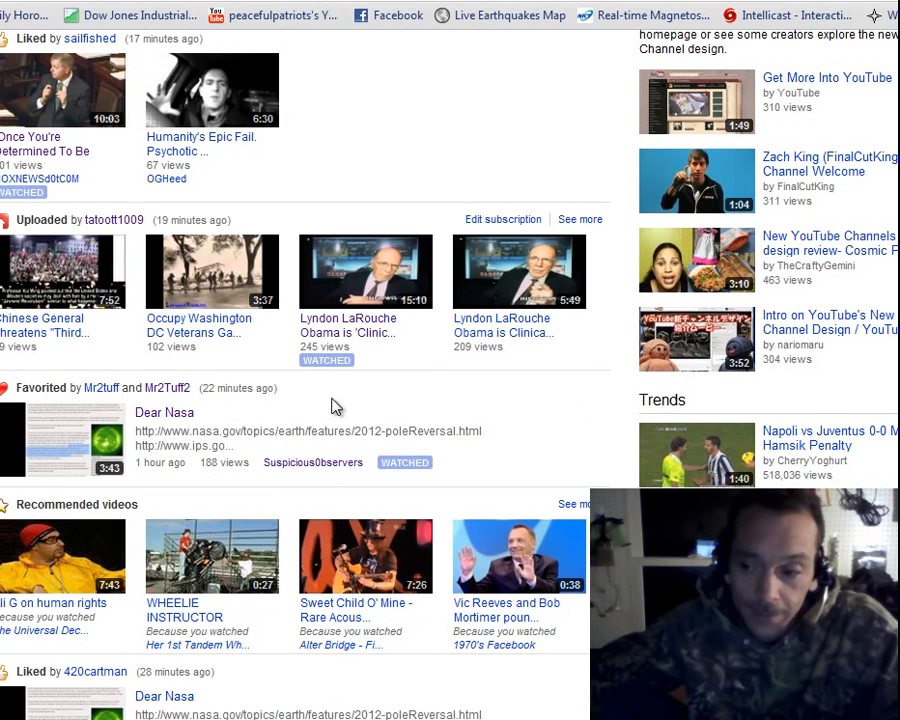
{"action": "mouse_move", "coordinate": [340, 372]}
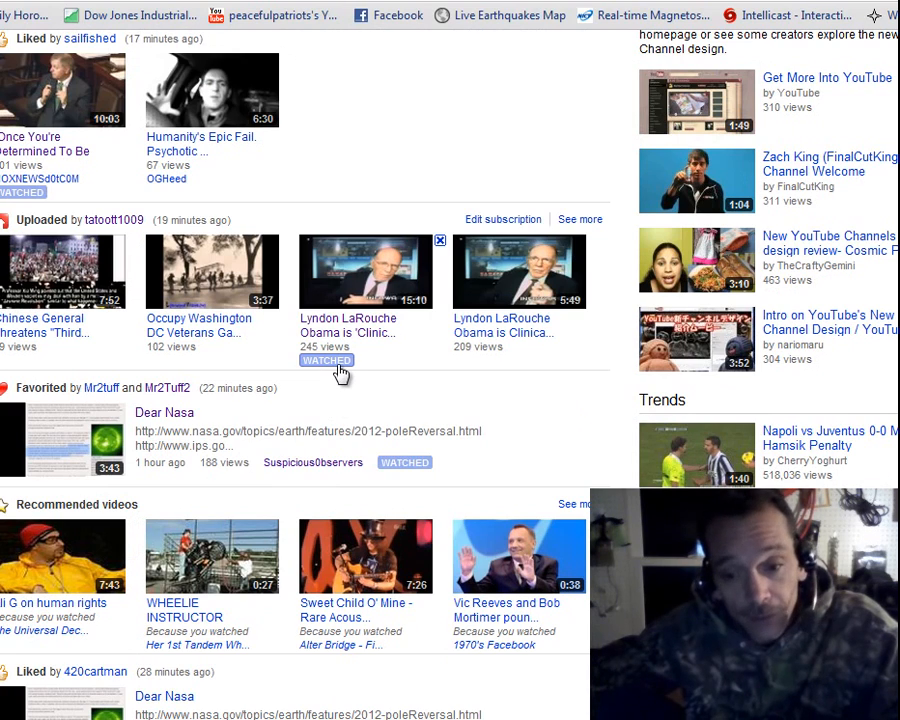
{"action": "scroll", "scroll_direction": "down", "scroll_amount": 3}
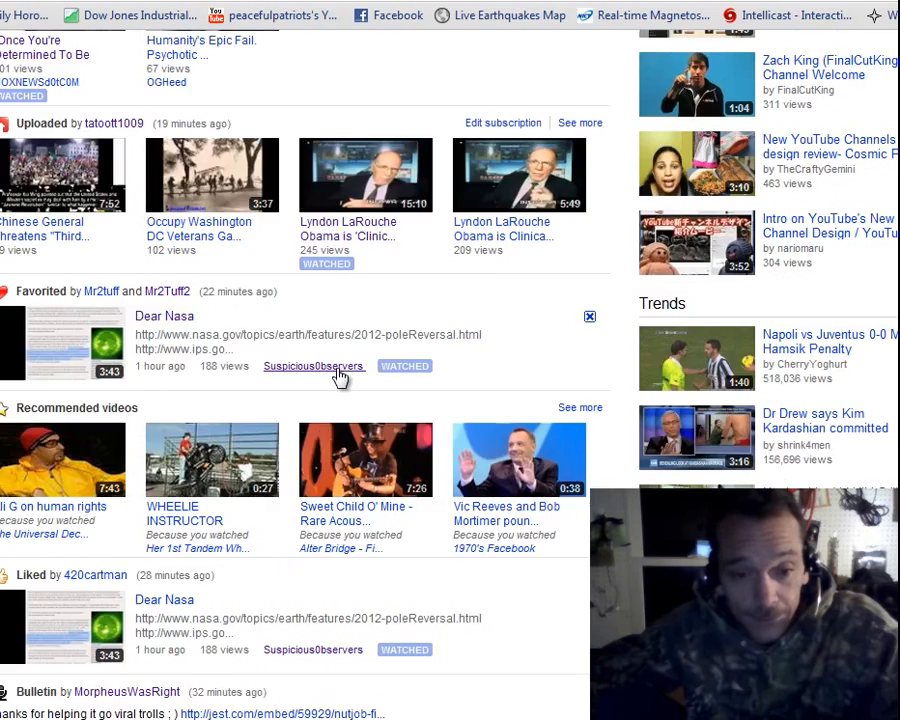
{"action": "scroll", "scroll_direction": "down", "scroll_amount": 3}
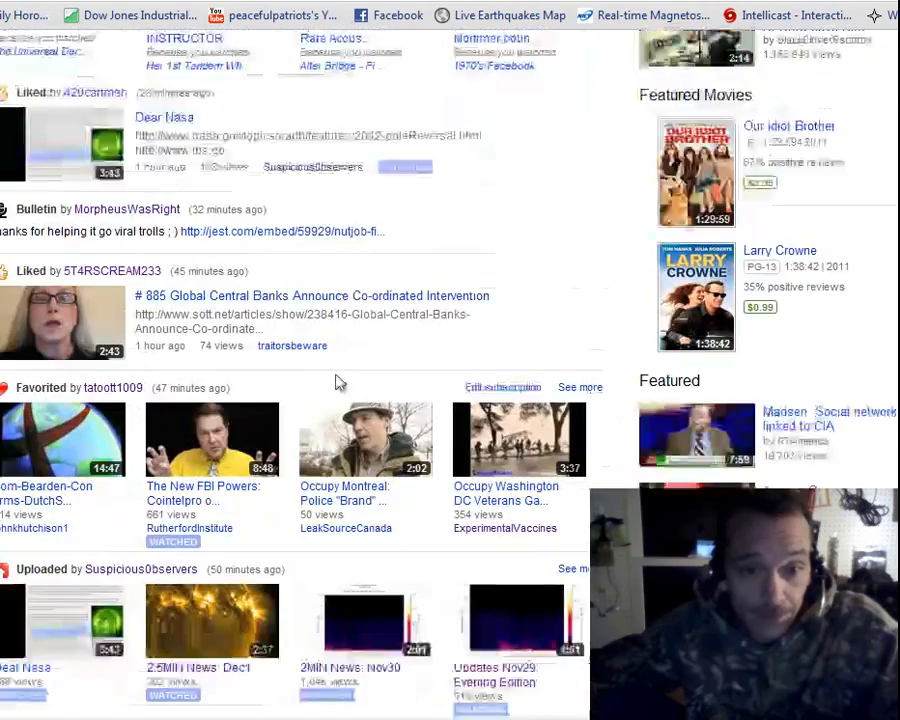
{"action": "scroll", "scroll_direction": "down", "scroll_amount": 3}
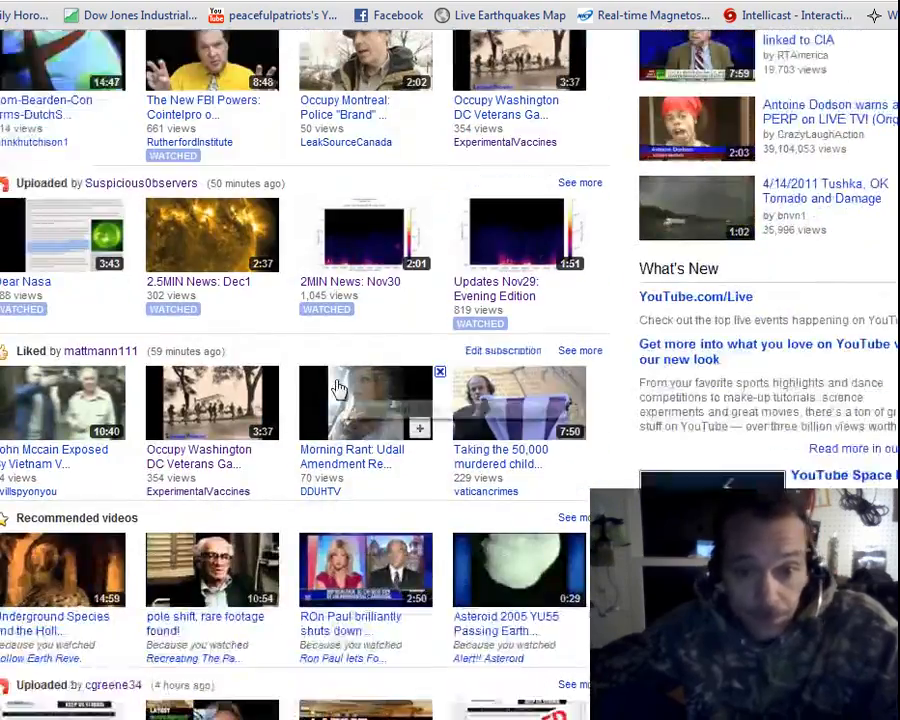
{"action": "scroll", "scroll_direction": "down", "scroll_amount": 3}
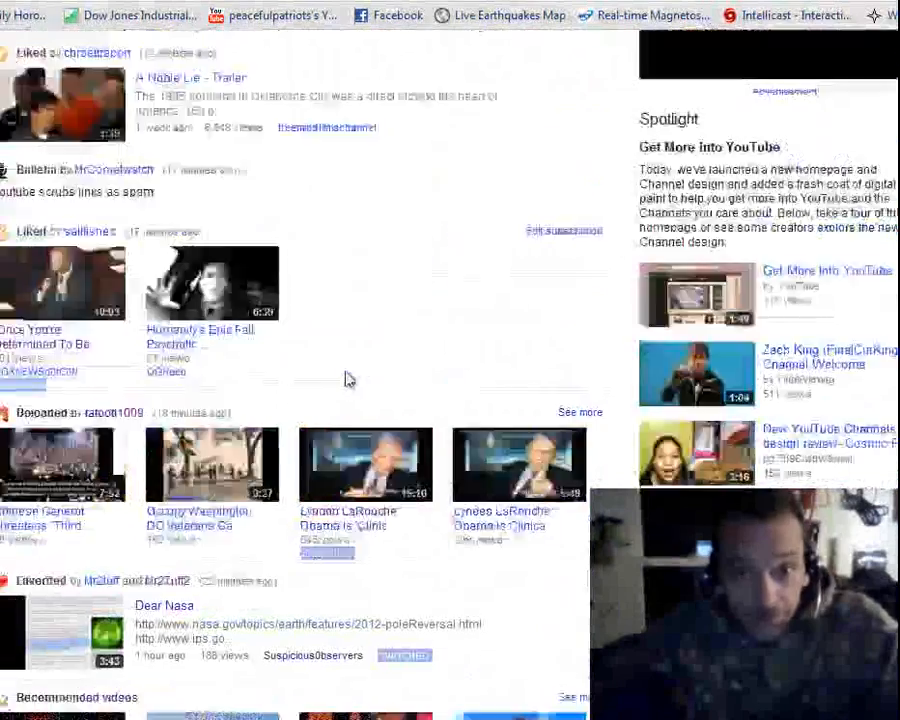